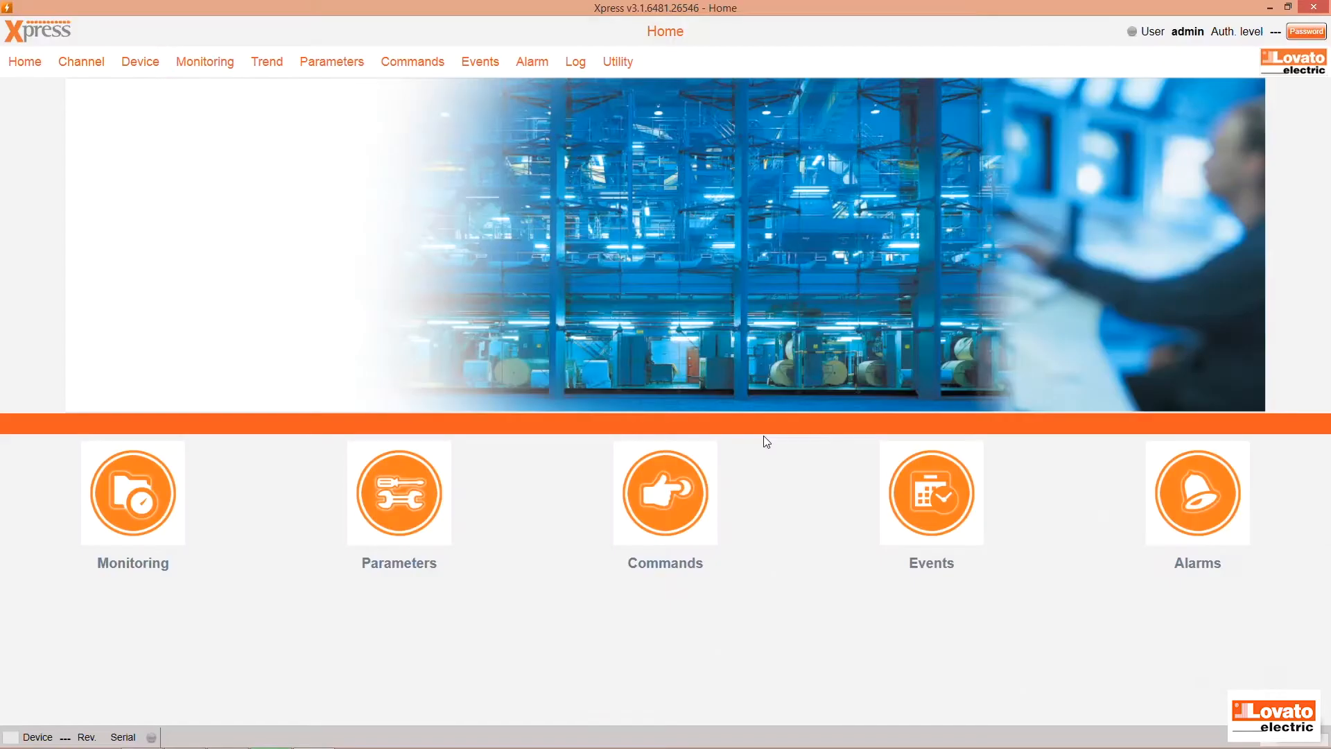
mouse_move(49, 101)
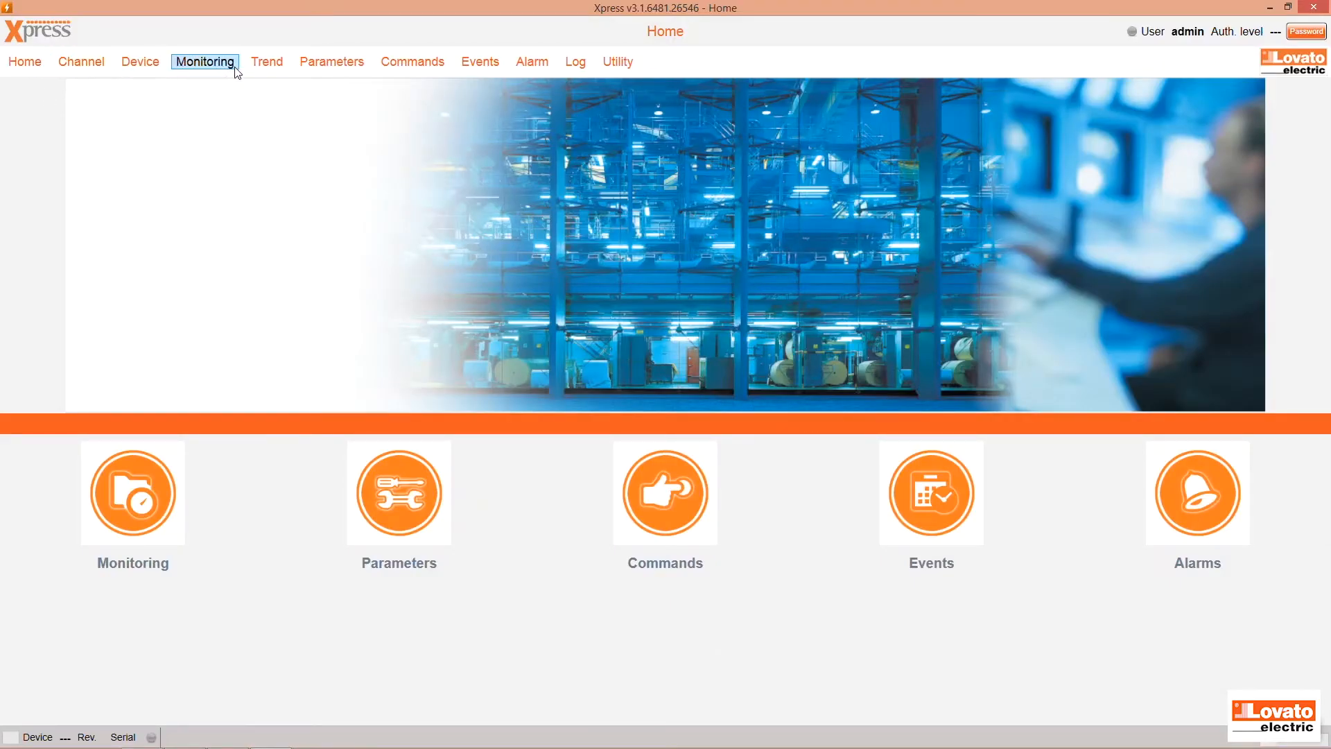
mouse_move(506, 345)
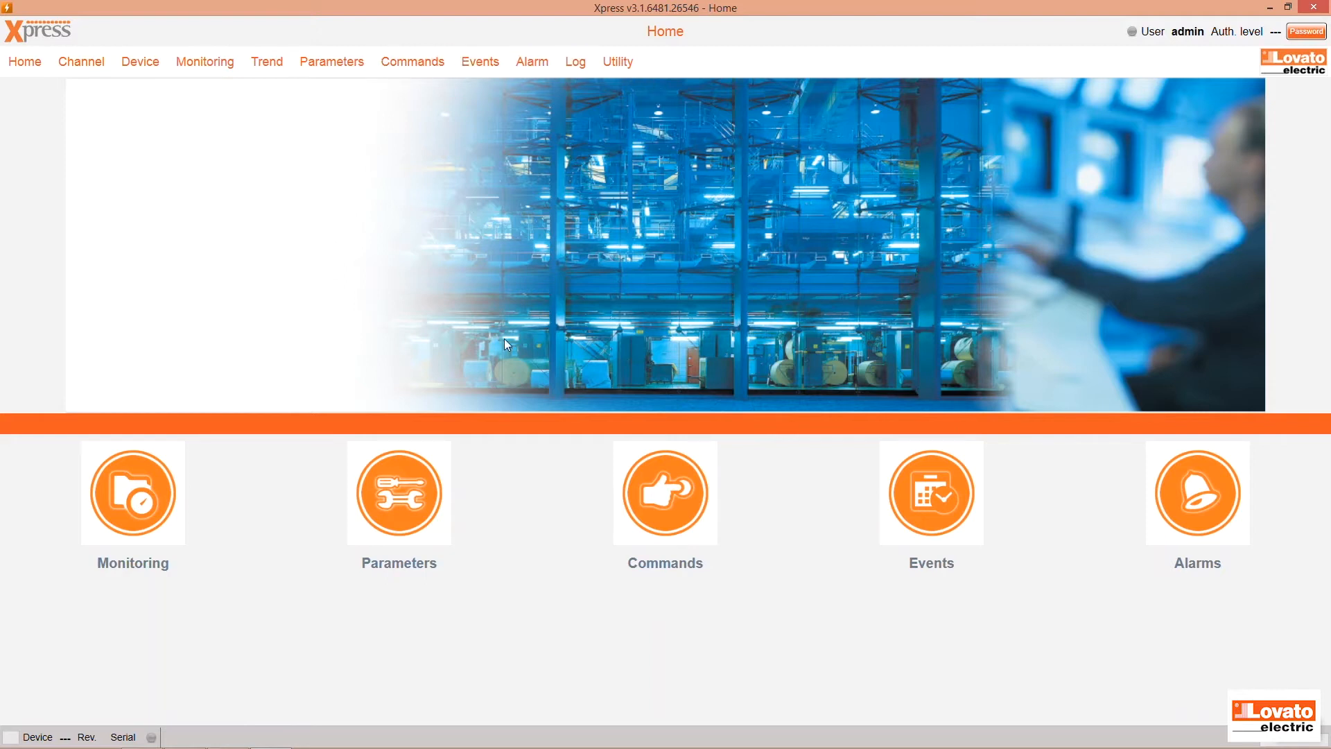
mouse_move(813, 529)
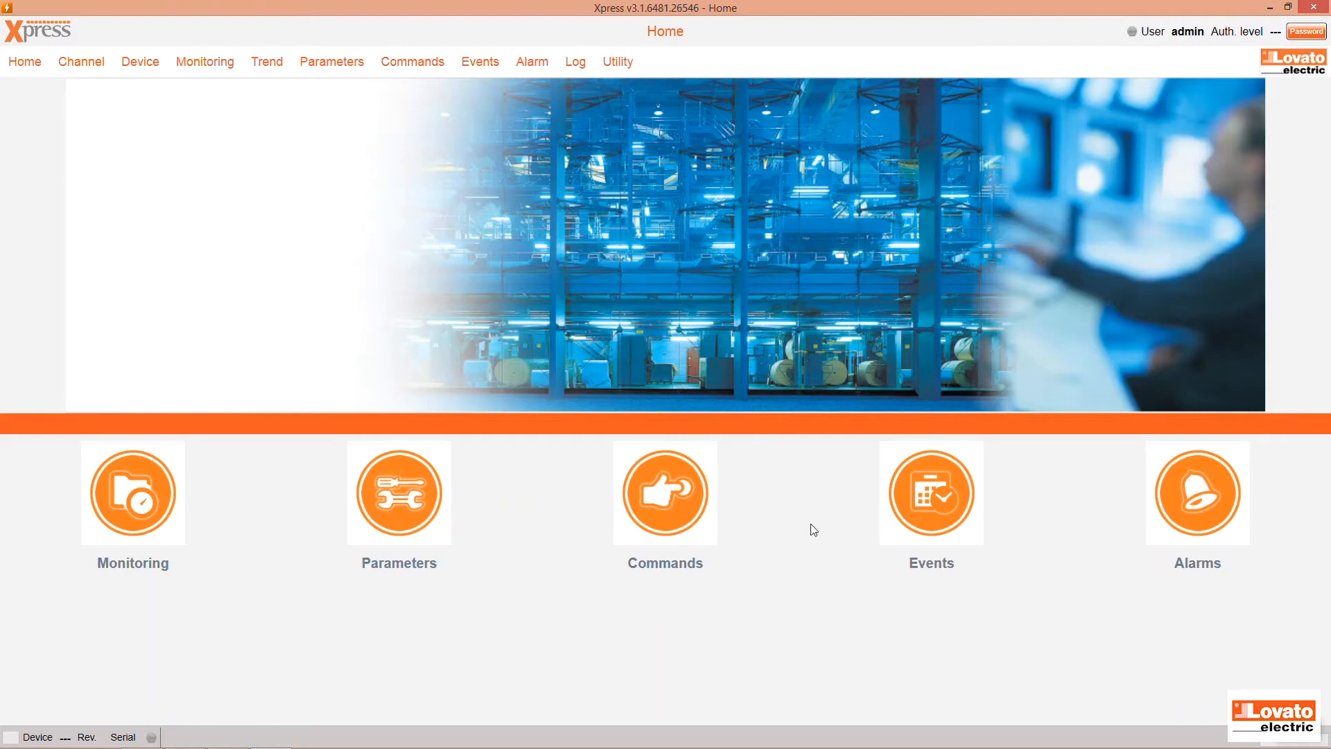
mouse_move(749, 255)
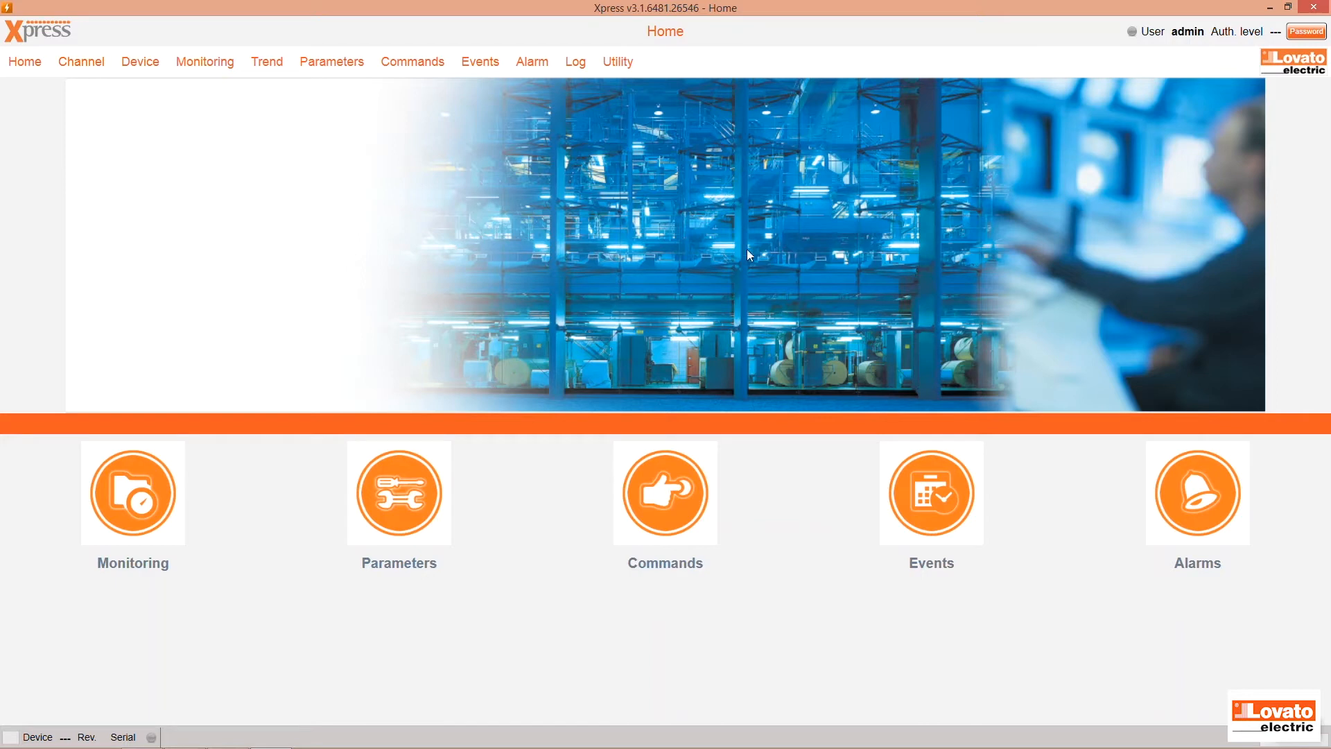
Step: Show the channel table via Channel > View, listing CX02 (WiFi) and CX01 (USB)
left_click(81, 62)
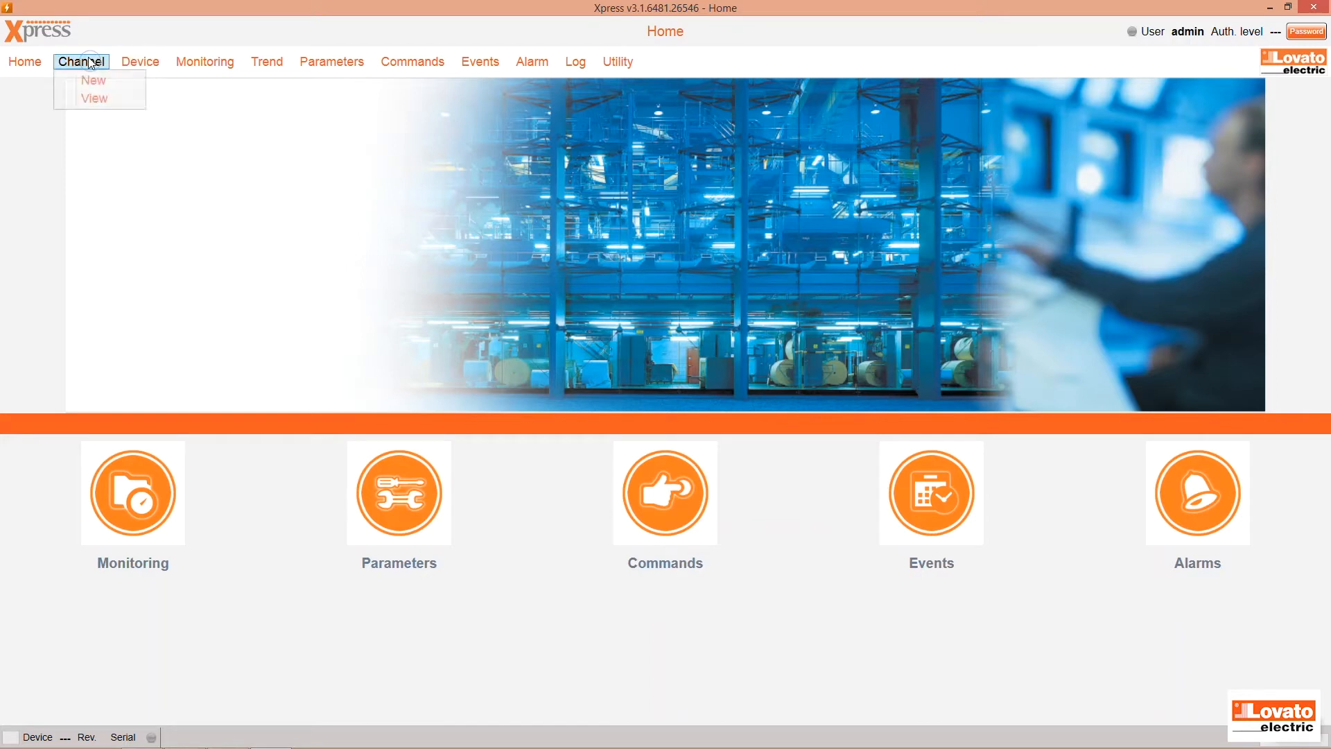
left_click(93, 98)
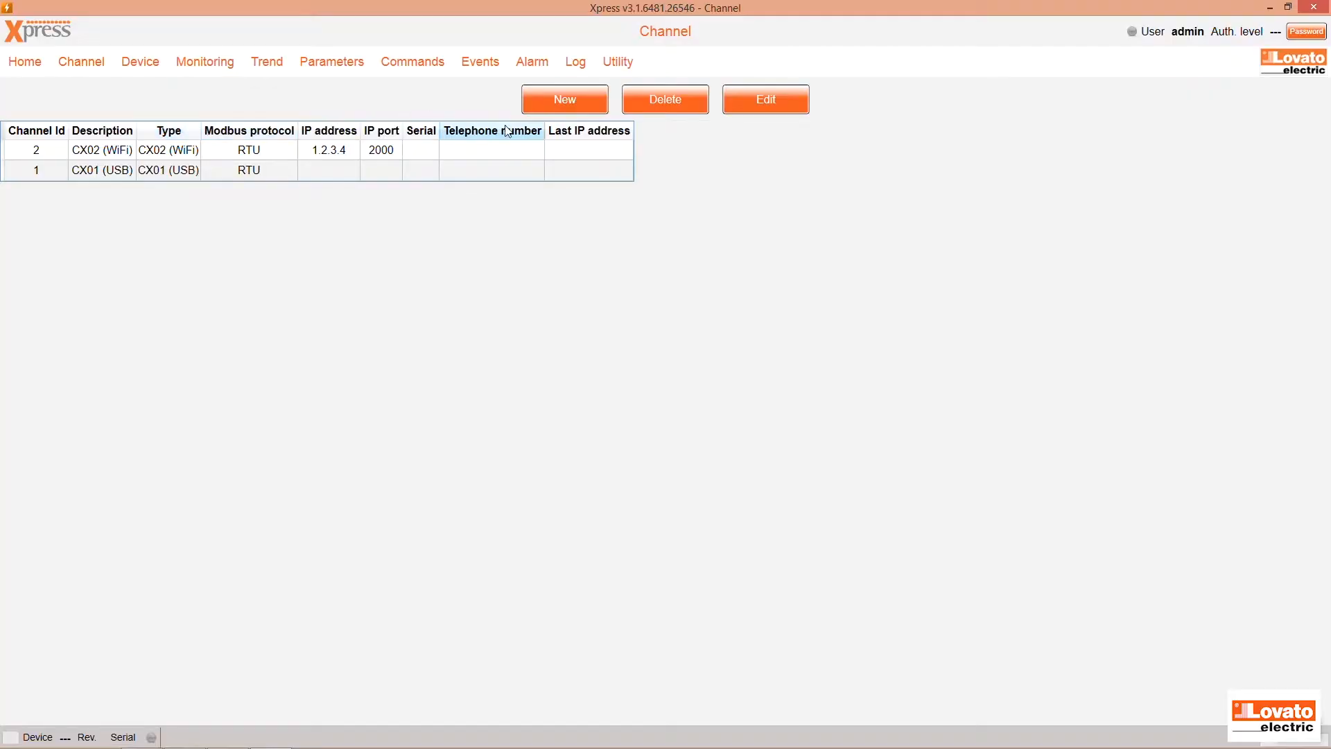
Step: Open a blank Channel - Details form for a new channel
left_click(565, 99)
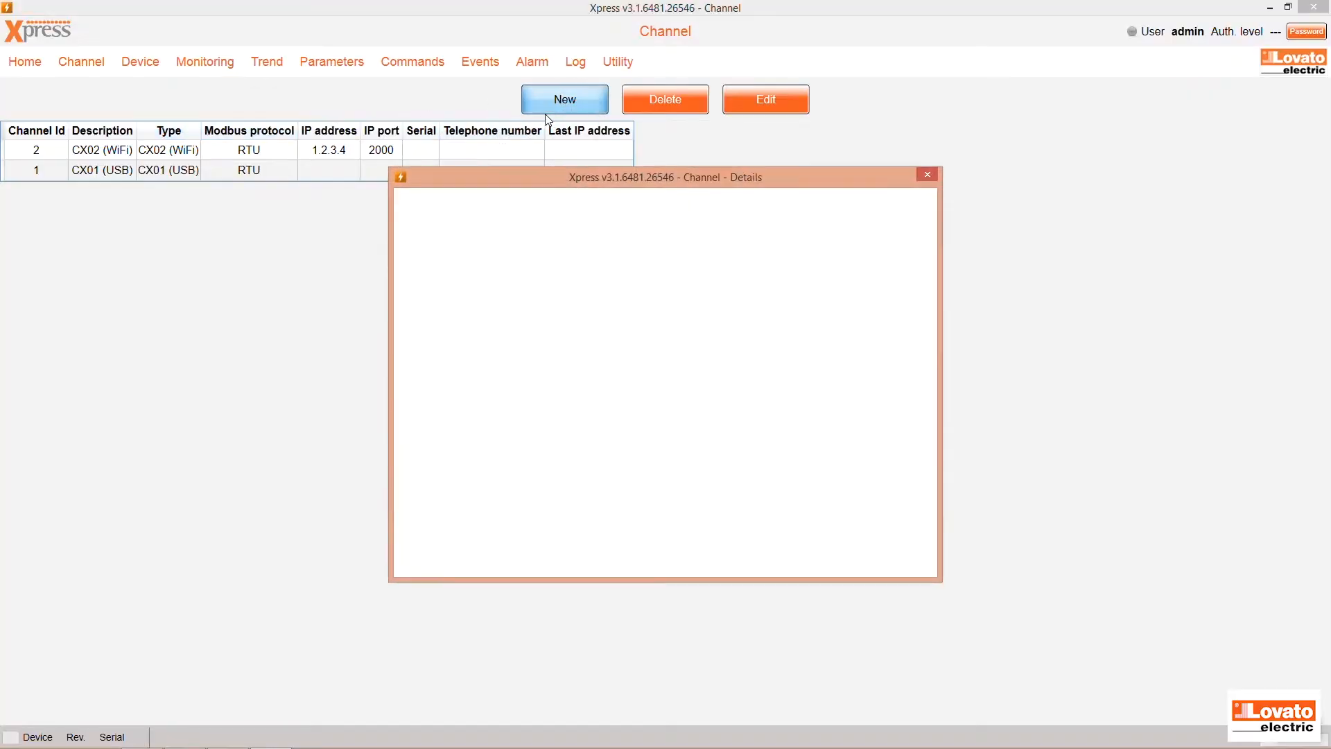
left_click(565, 99)
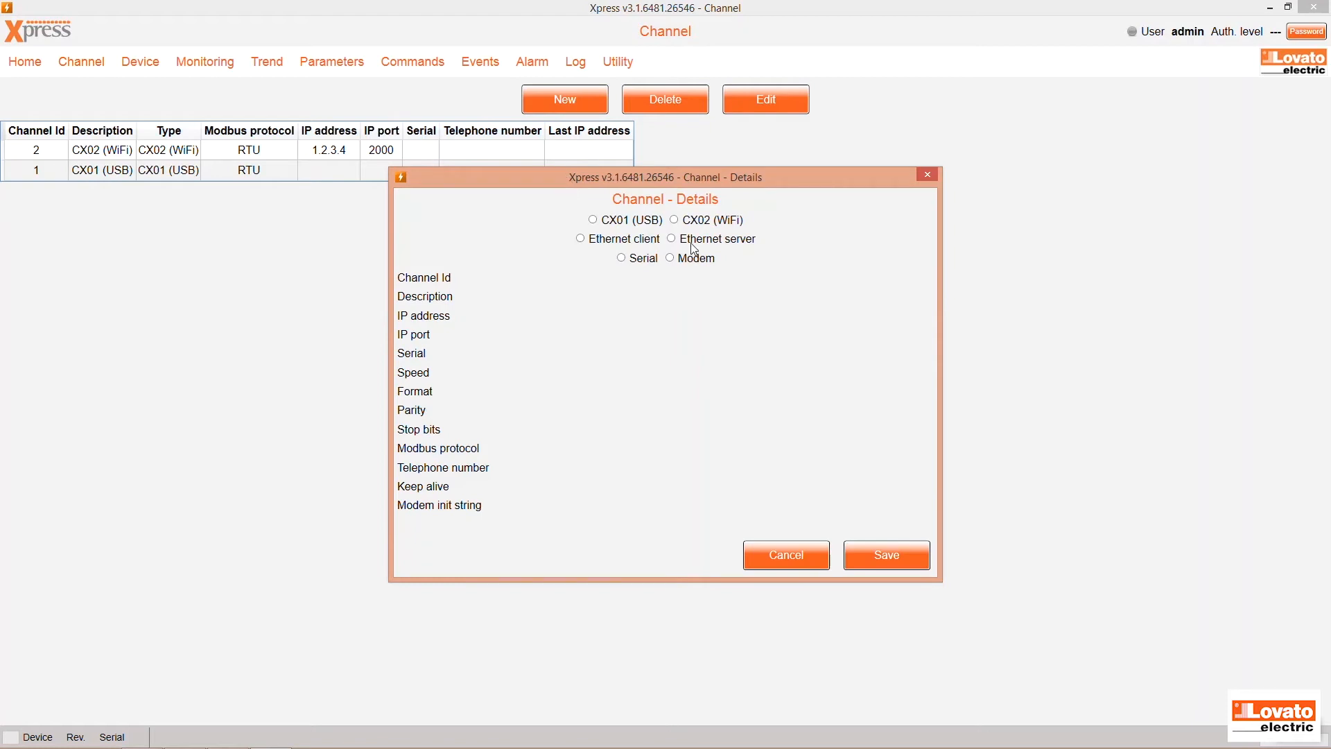
mouse_move(601, 252)
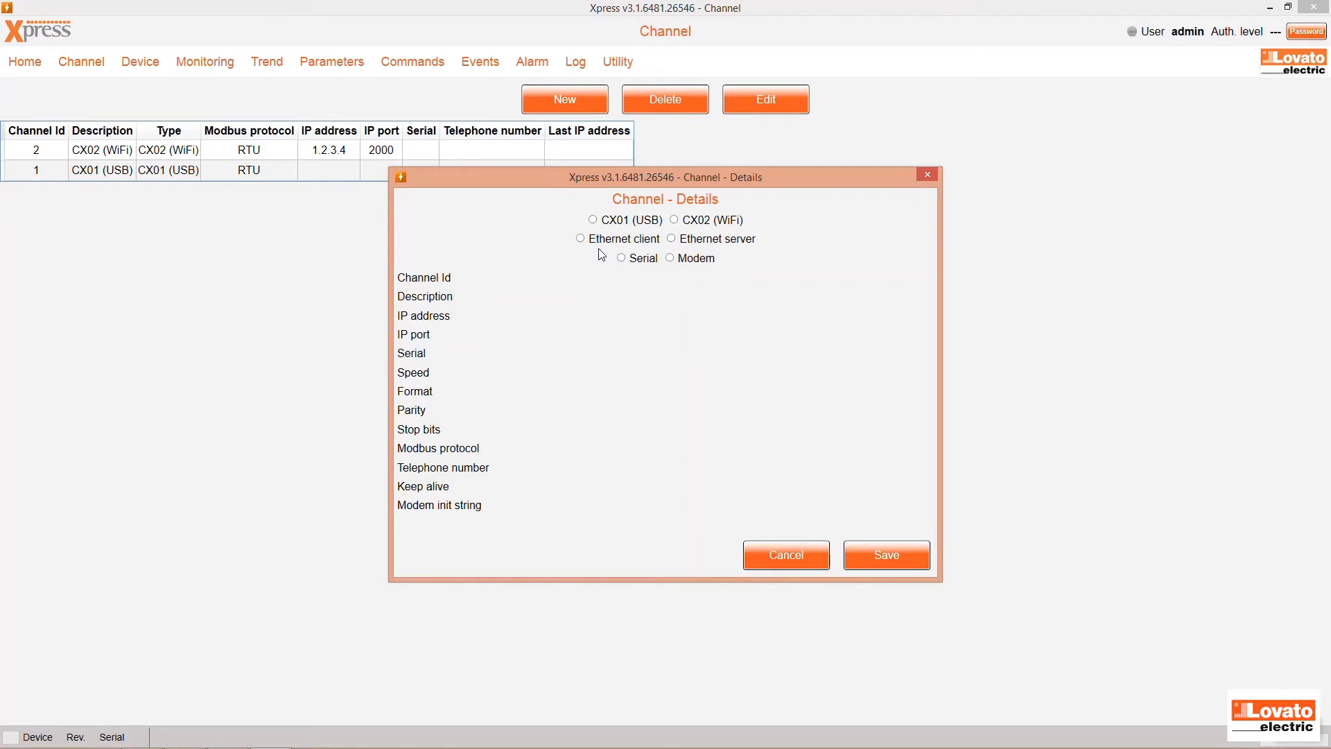
Step: Save serial channel 'DMG800 - Channel1' on COM4 and confirm with Sì
left_click(621, 258)
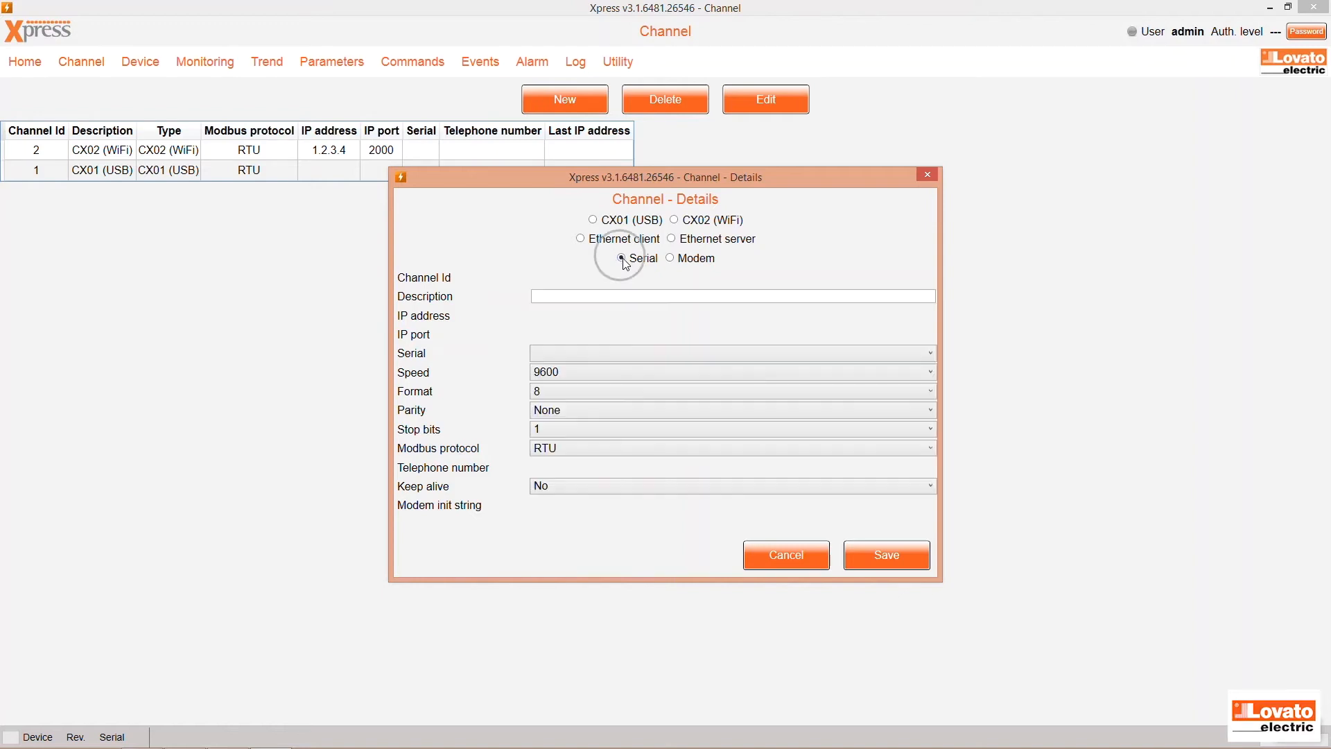
type("DM")
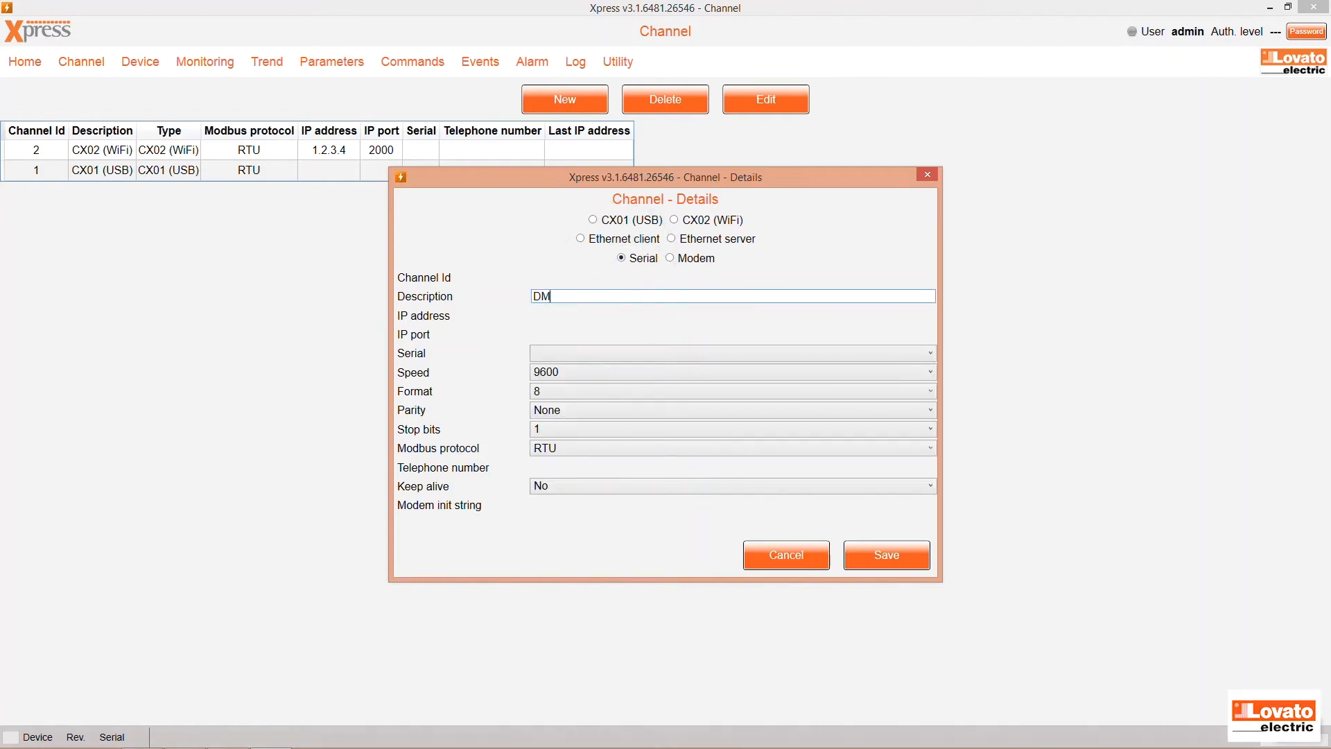
type("G800 - Channel1")
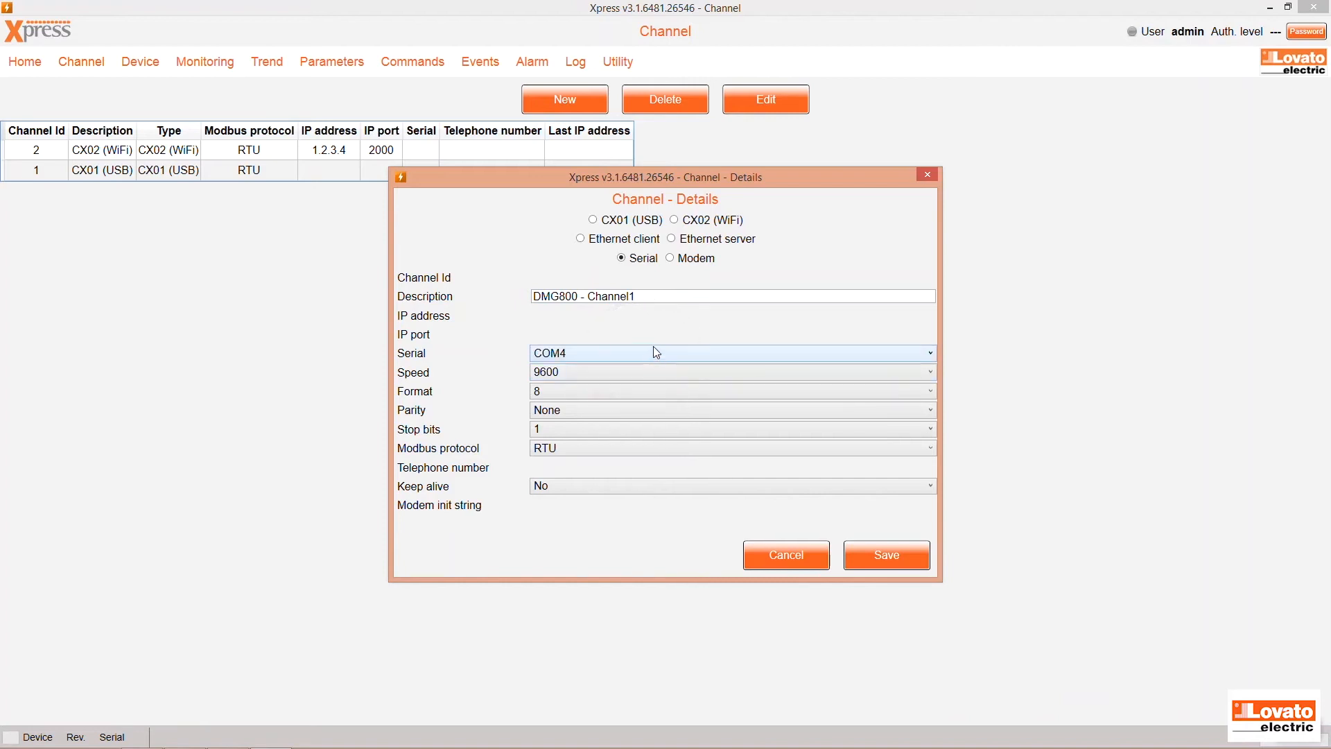
left_click(887, 555)
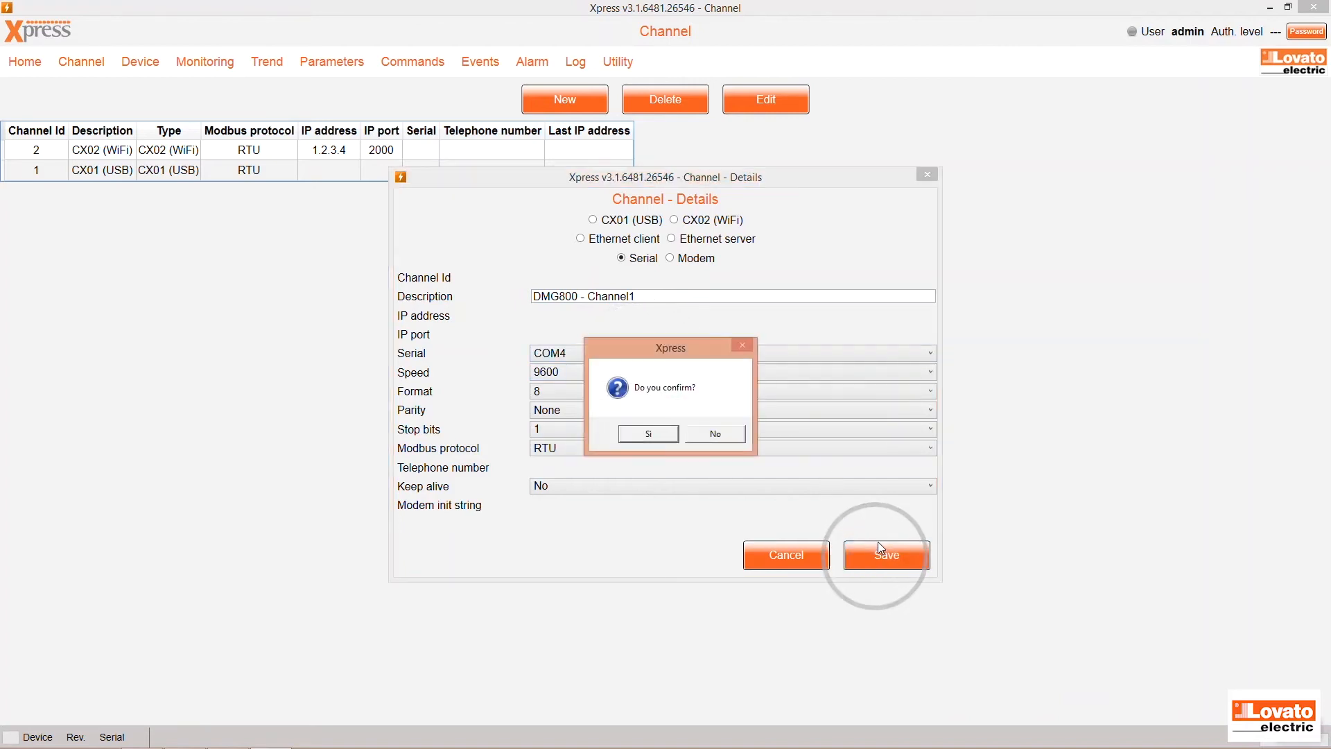
left_click(648, 434)
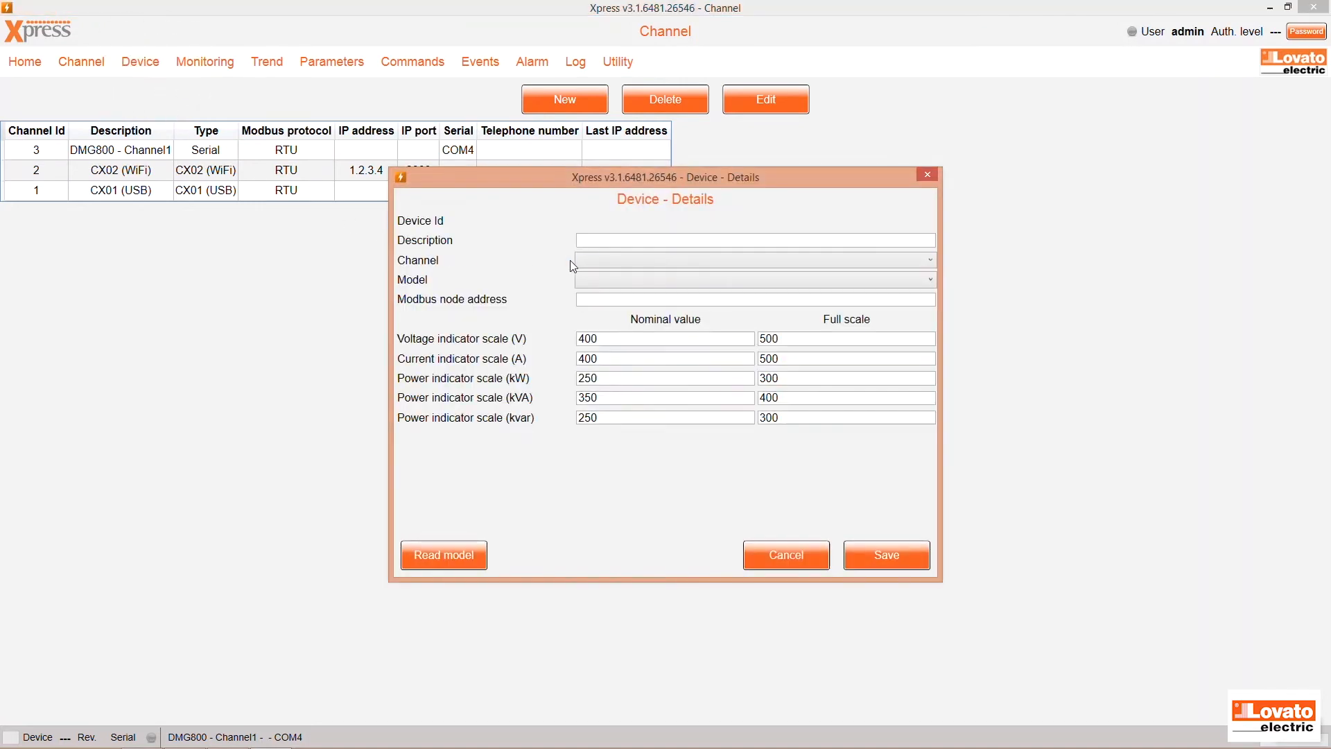
Step: Describe the new device as DMG800 on channel DMG800 - Channel1 and browse models
type("DMG800")
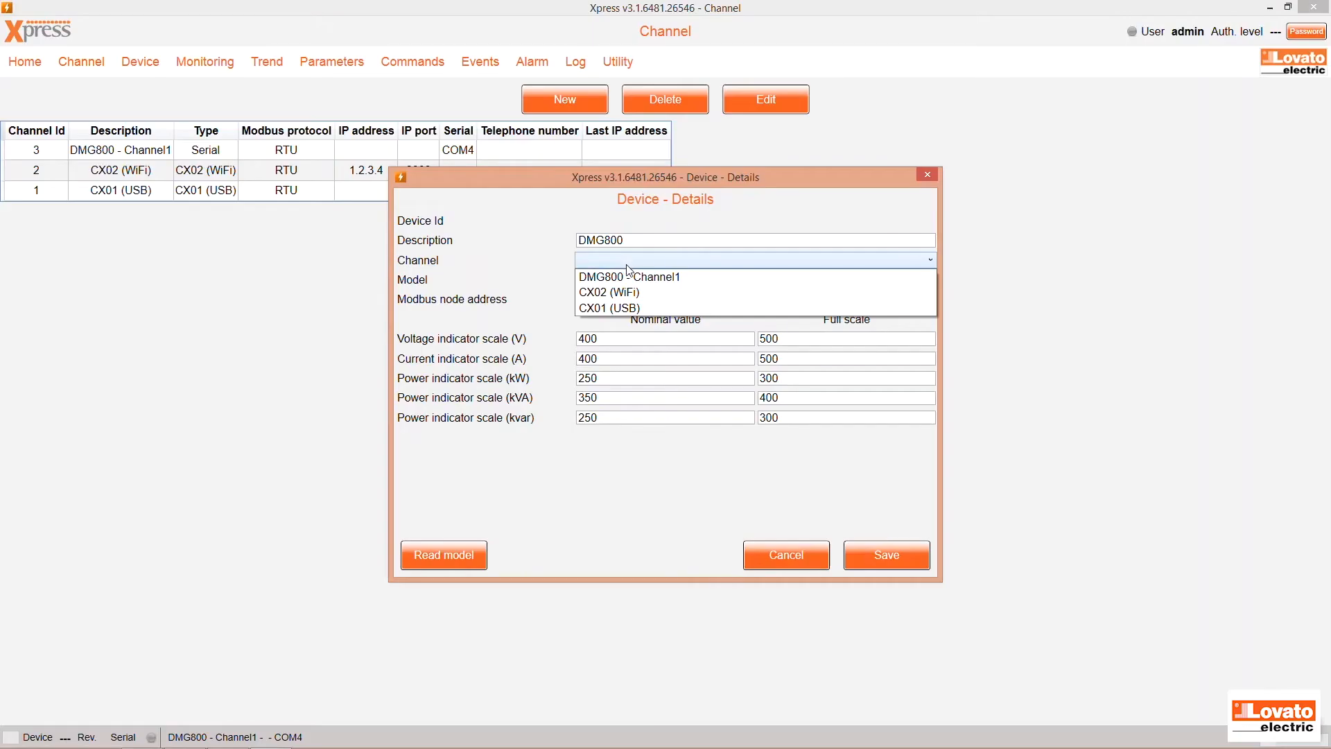
left_click(631, 277)
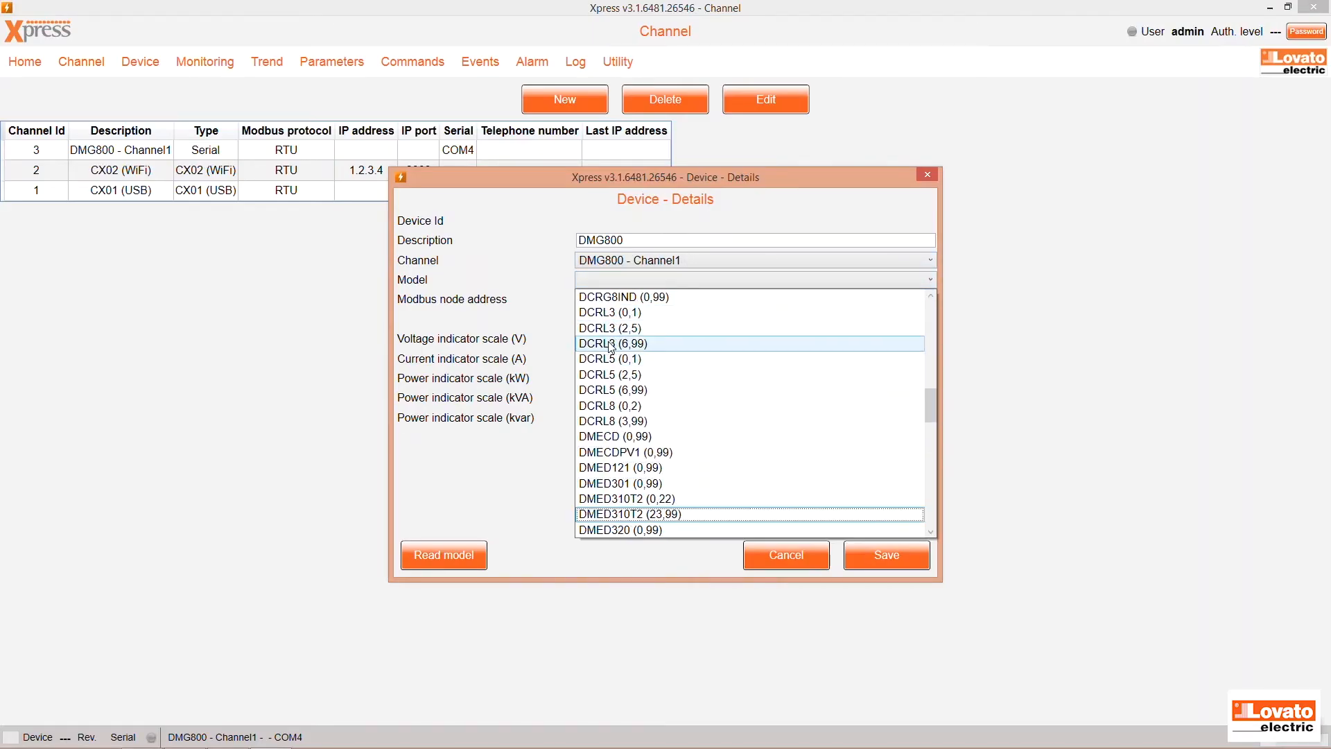
scroll("down", 3)
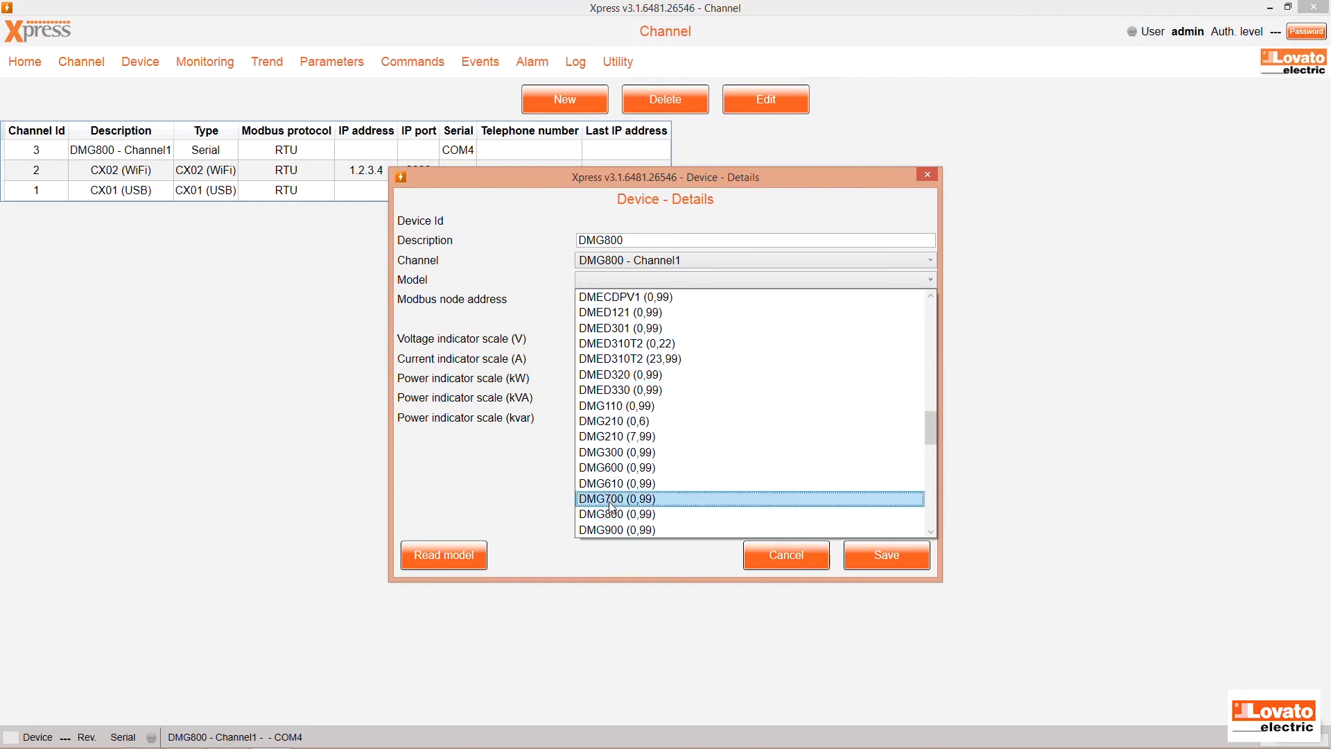
Step: Save device model DMG800 (0,99), node address 1, memory-module logging on, confirming Sì
left_click(617, 514)
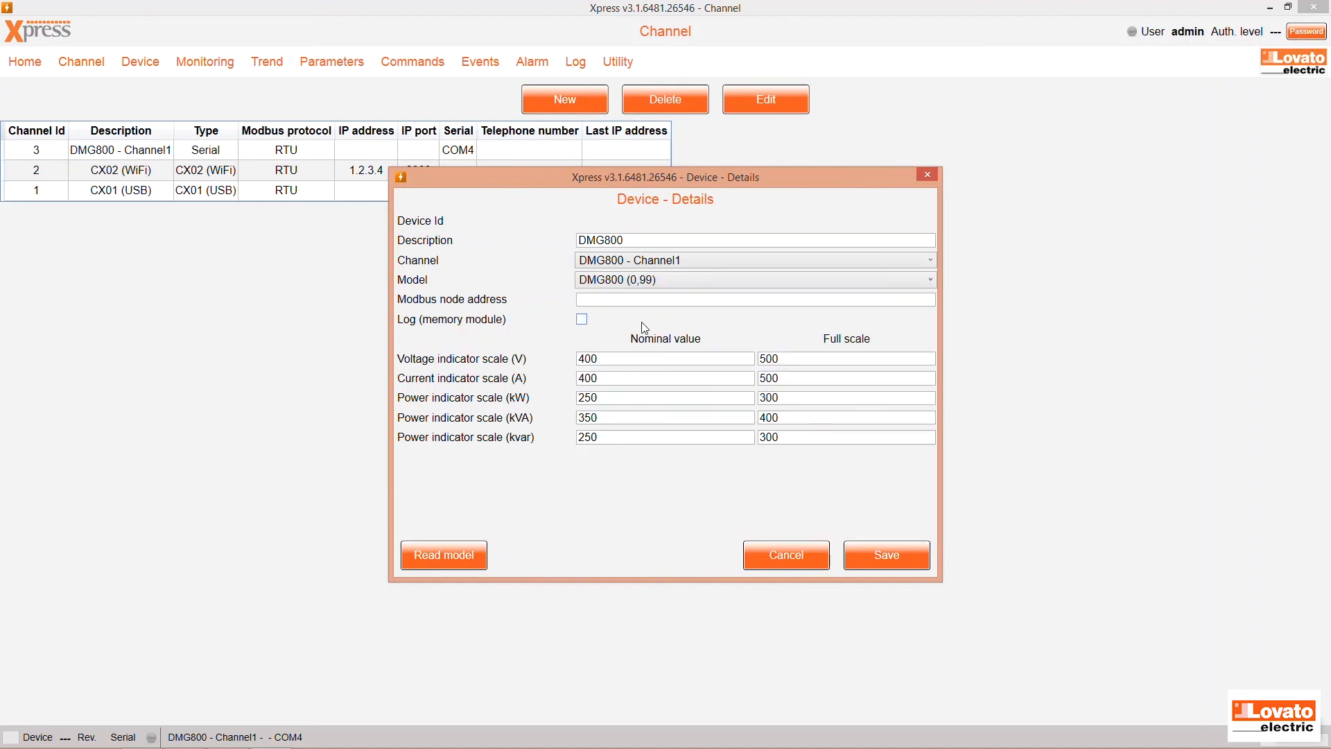
type("1")
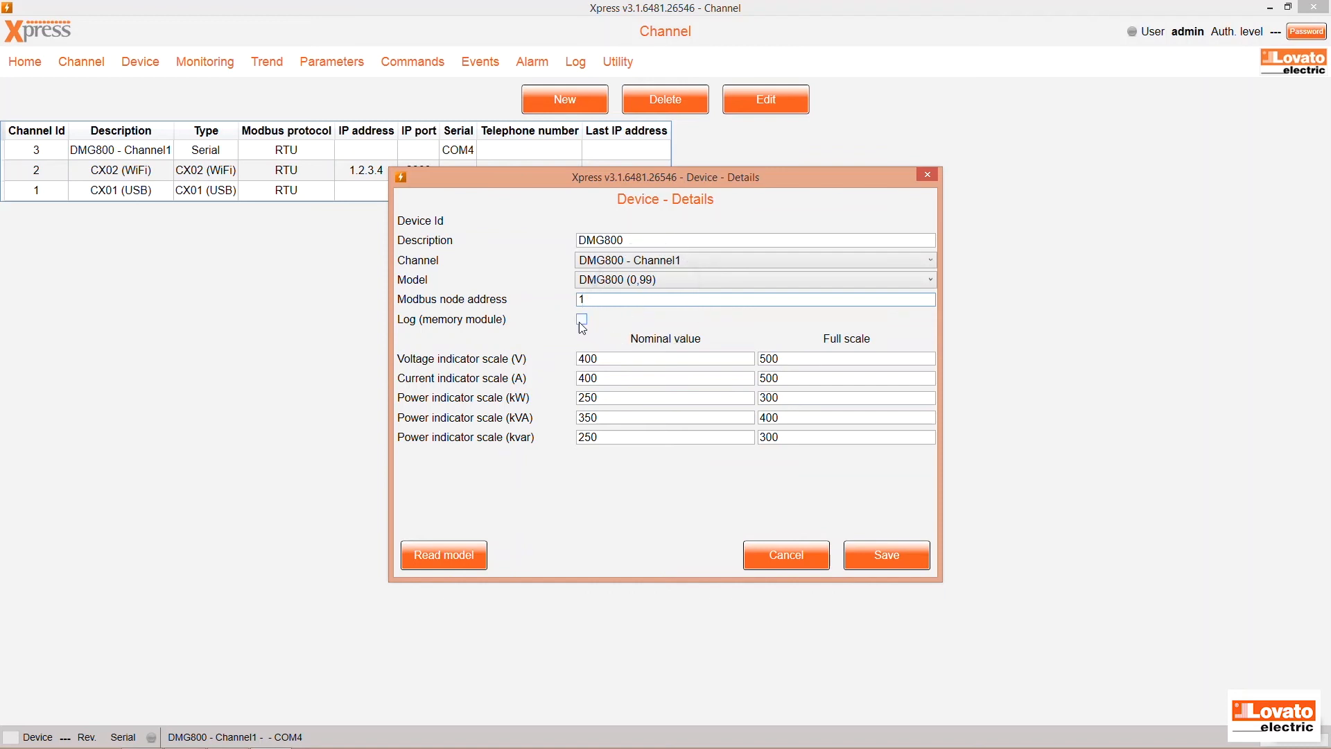
left_click(581, 319)
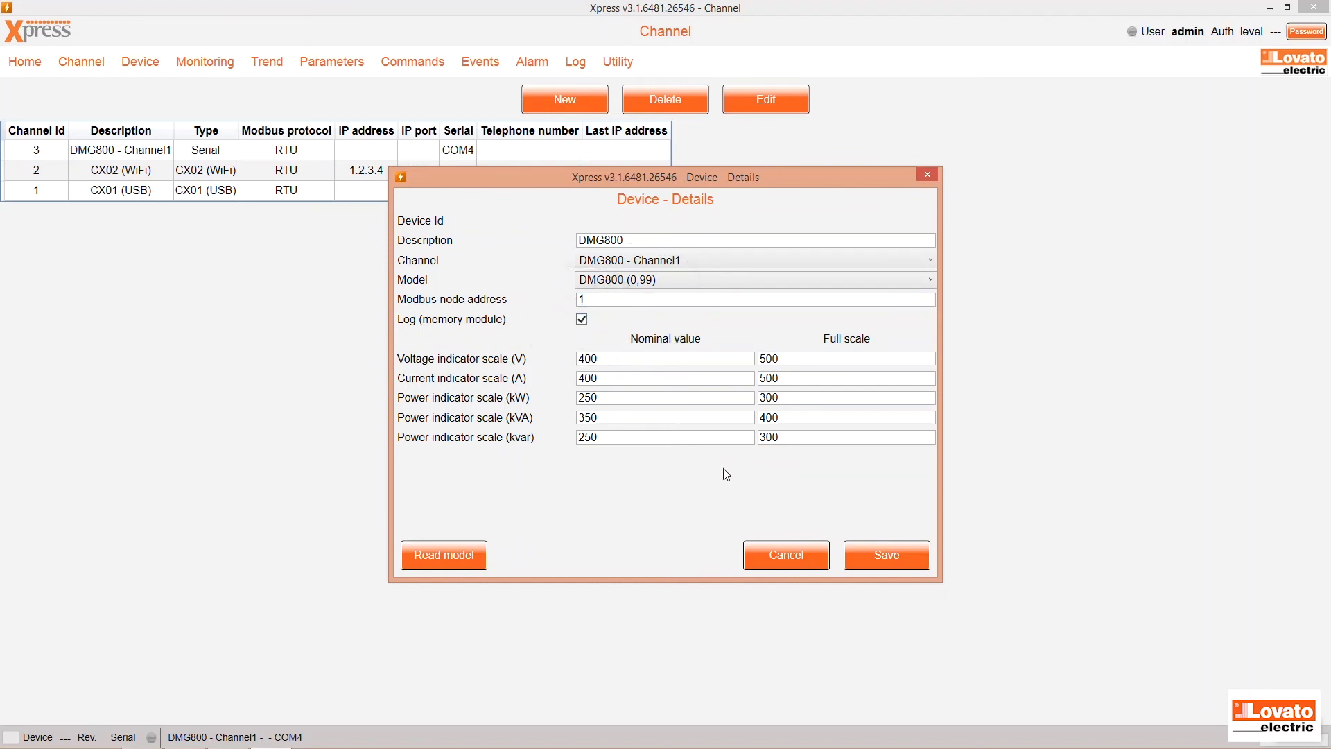
mouse_move(877, 555)
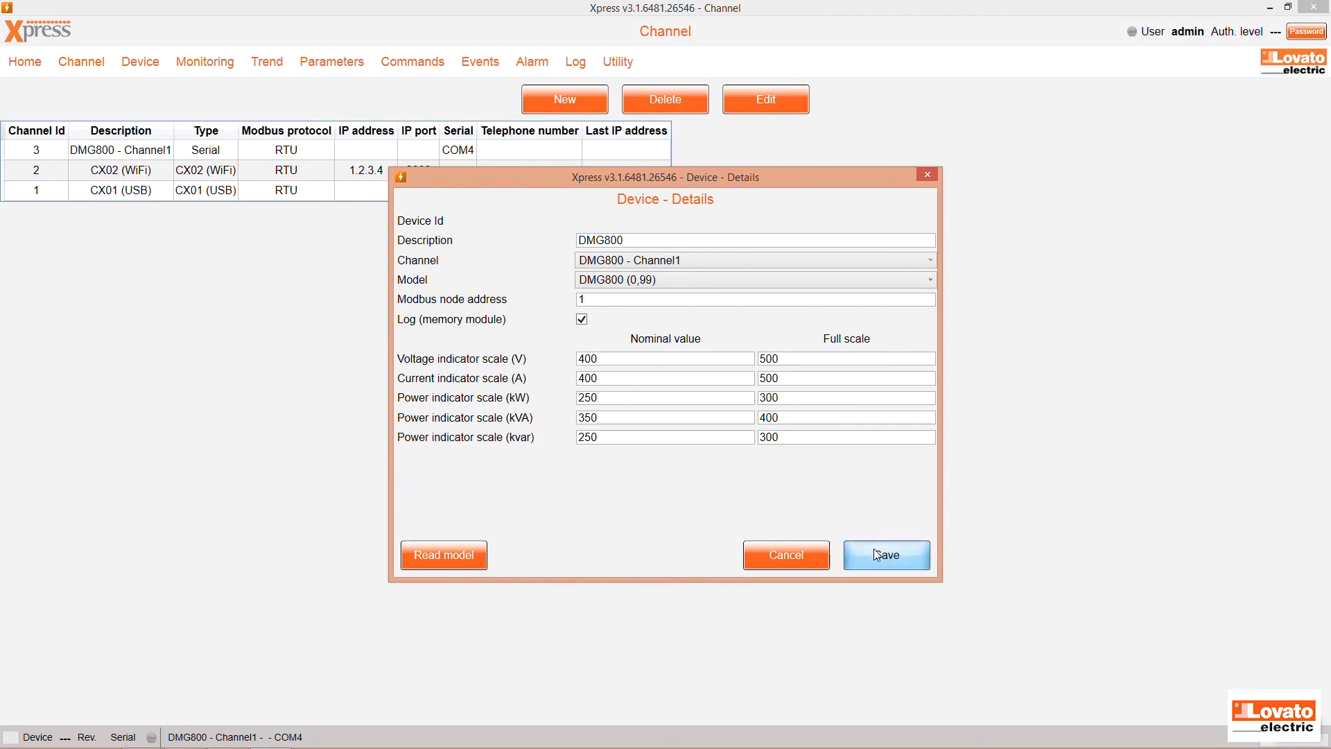
left_click(887, 554)
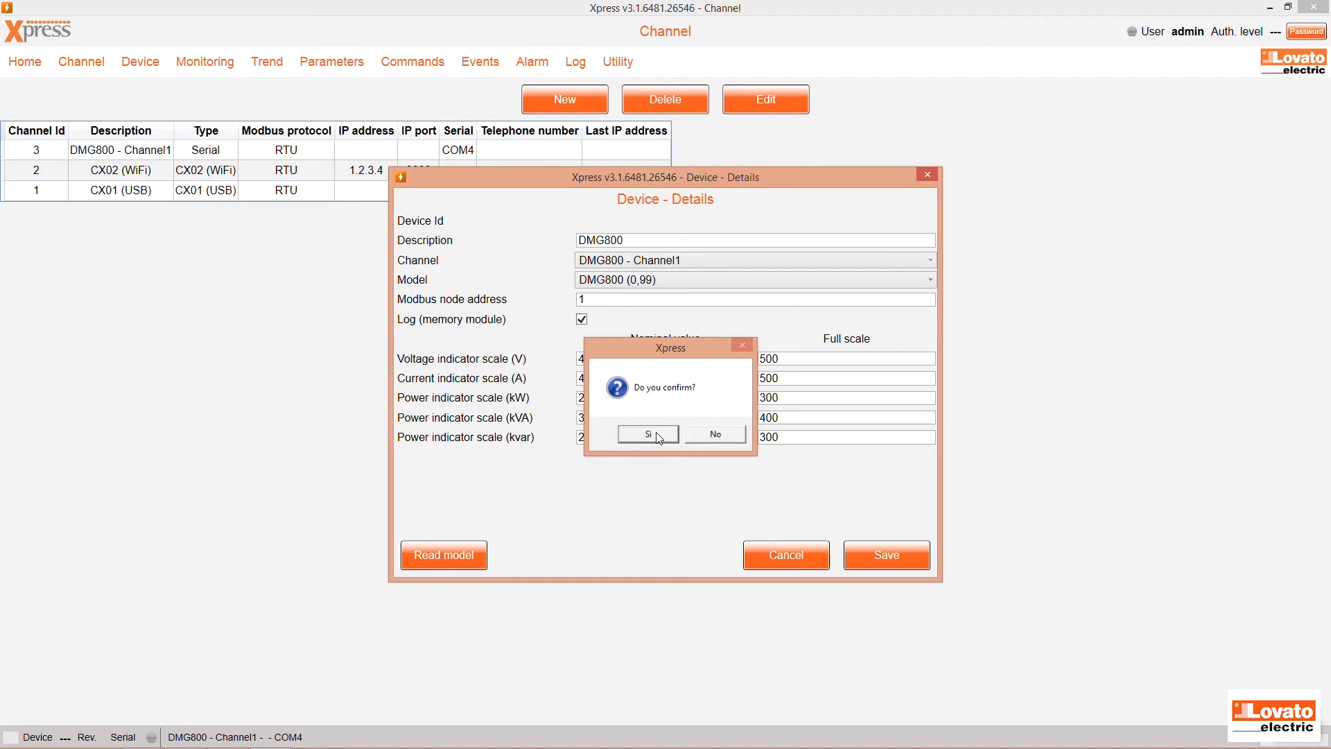
left_click(649, 434)
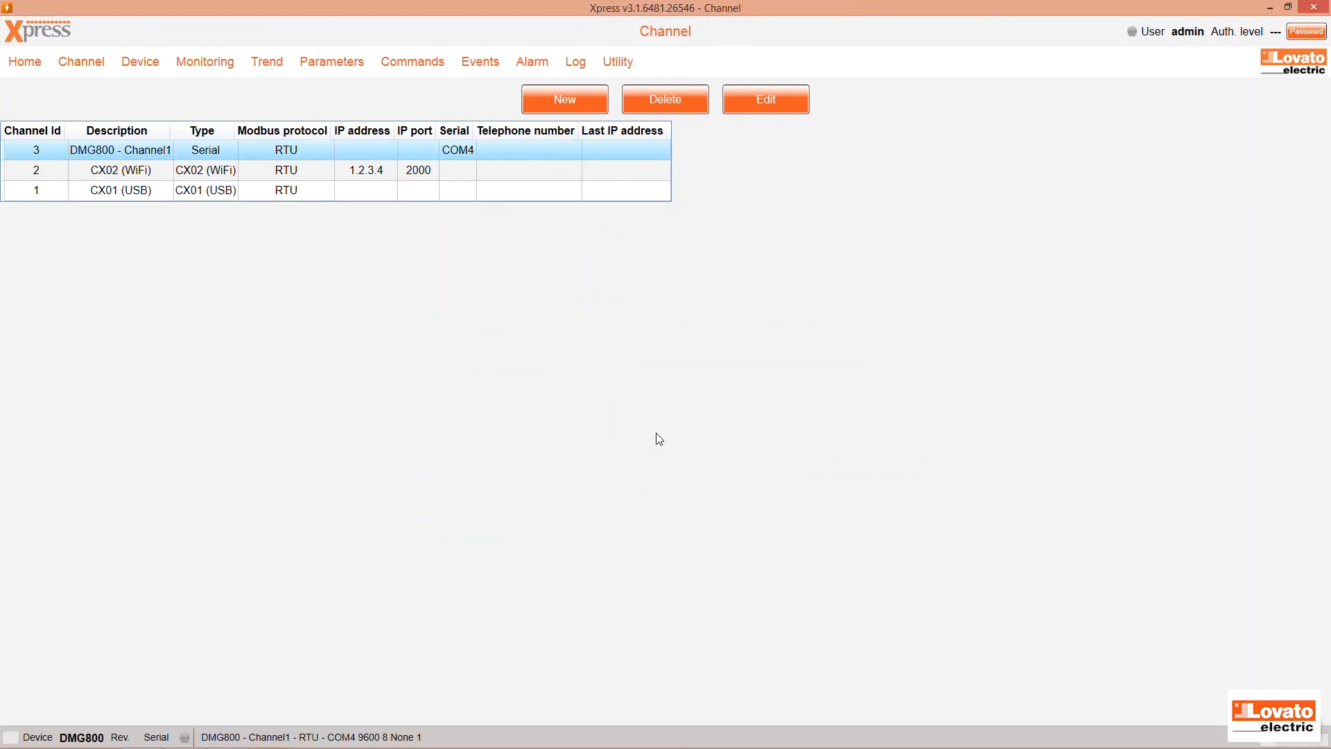